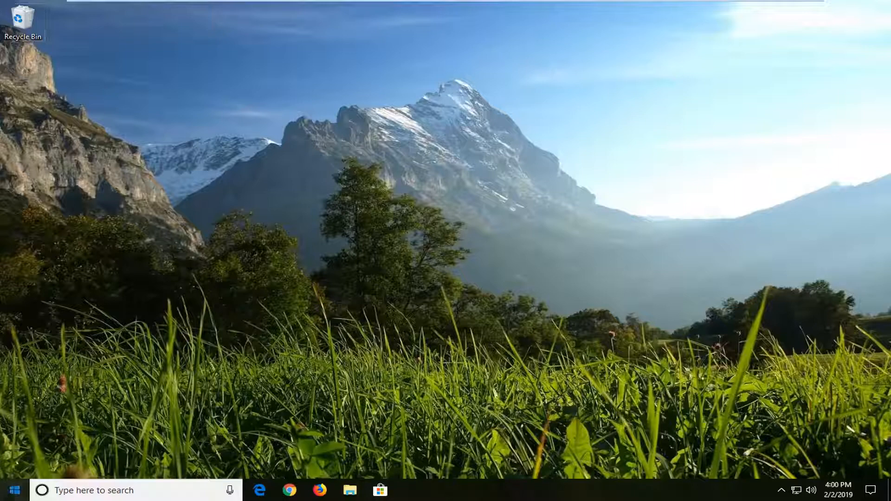
Step: Launch Local Security Policy by searching 'local security' from the Start menu
{"action": "left_click", "coordinate": [15, 490]}
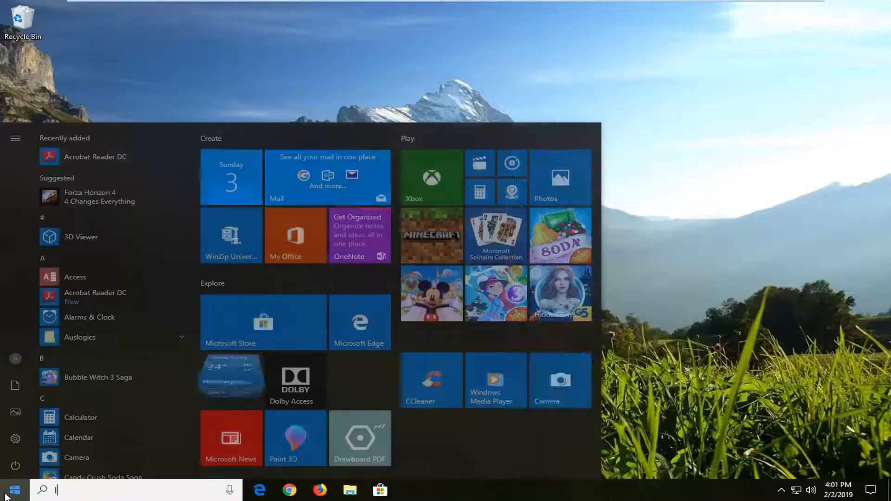
{"action": "type", "text": "local secyurity"}
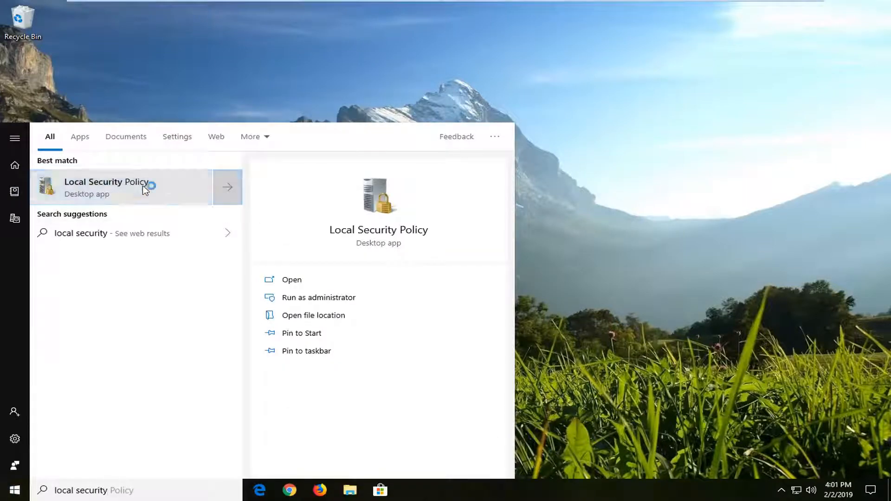
{"action": "left_click", "coordinate": [108, 187]}
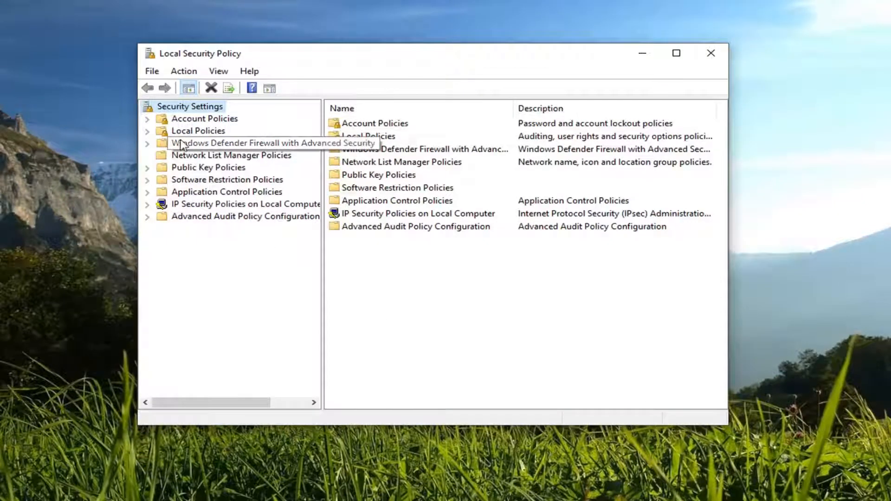
Step: Expand Local Policies and list the Security Options policies with their settings
{"action": "left_click", "coordinate": [198, 131]}
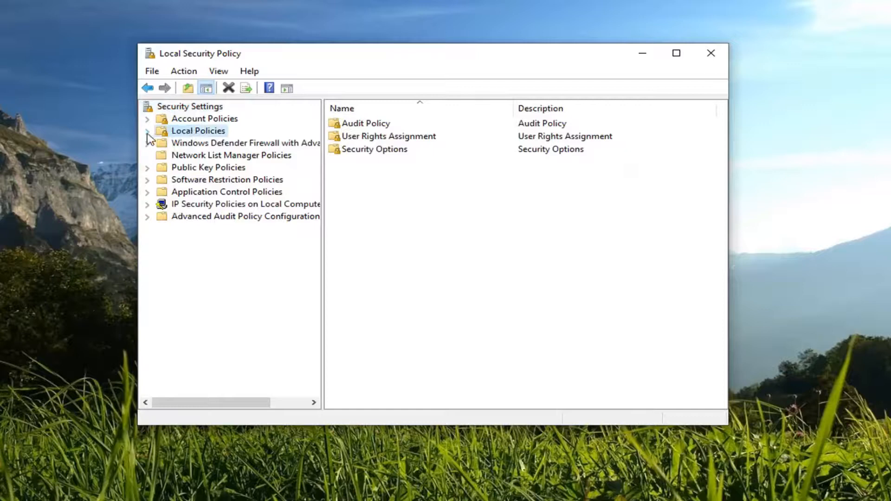
{"action": "left_click", "coordinate": [147, 130]}
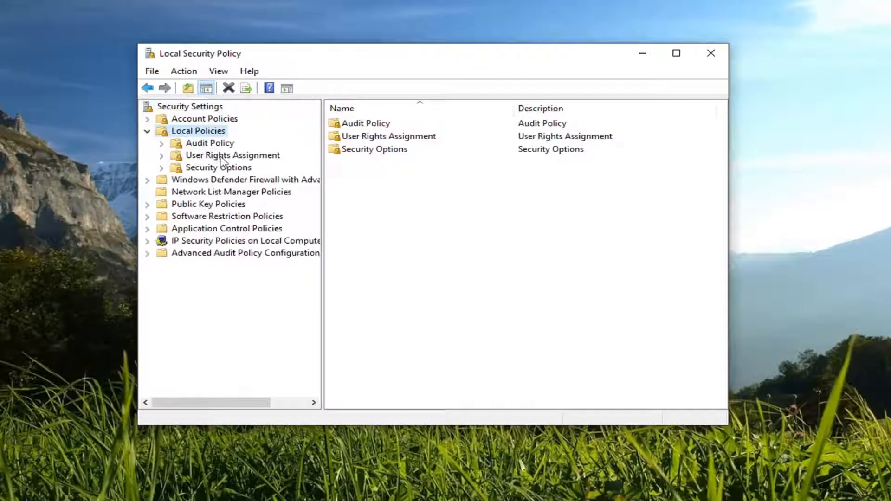
{"action": "left_click", "coordinate": [217, 168]}
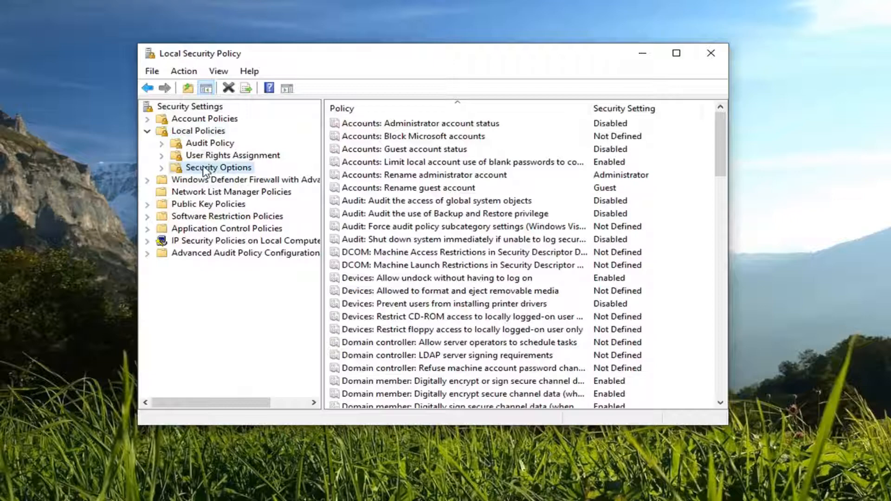
{"action": "mouse_move", "coordinate": [536, 265]}
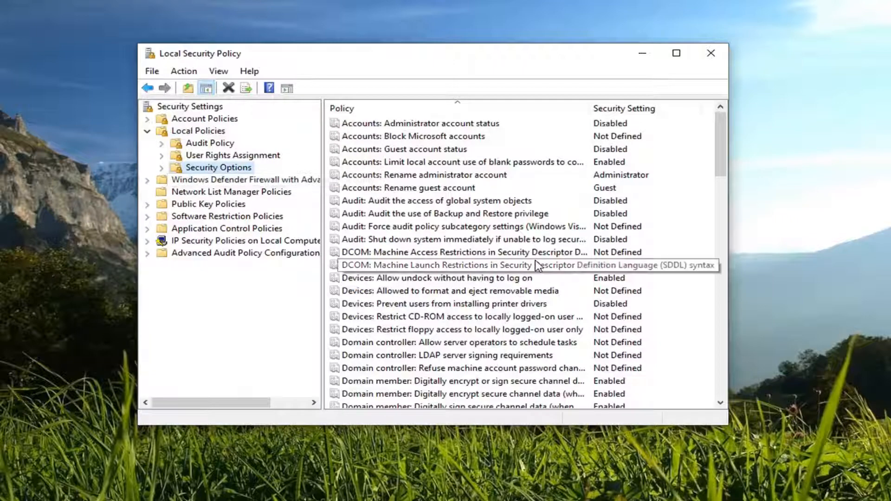
Step: Open 'Do not allow anonymous enumeration of SAM accounts and shares', then close the window
{"action": "scroll", "scroll_direction": "down", "scroll_amount": 3}
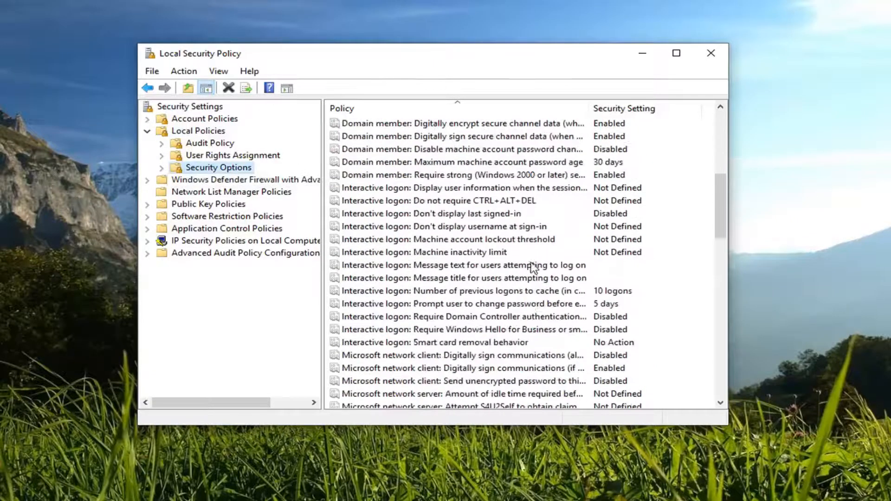
{"action": "scroll", "scroll_direction": "down", "scroll_amount": 3}
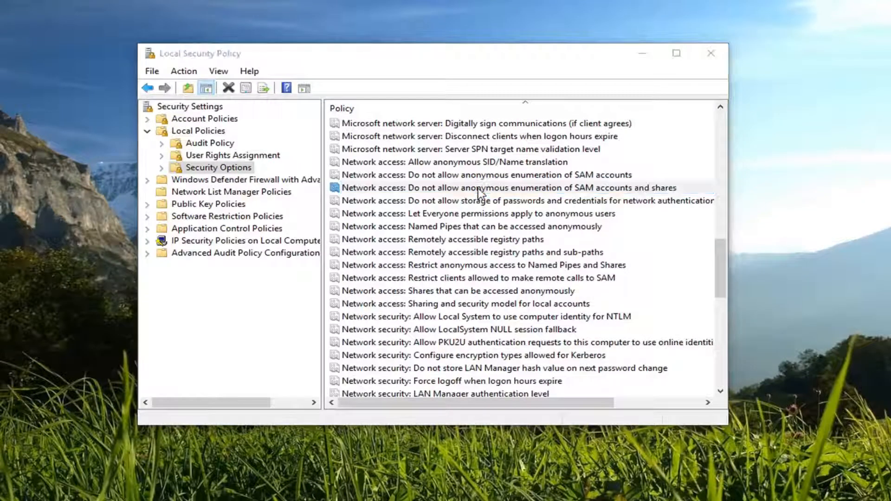
{"action": "double_click", "coordinate": [489, 188]}
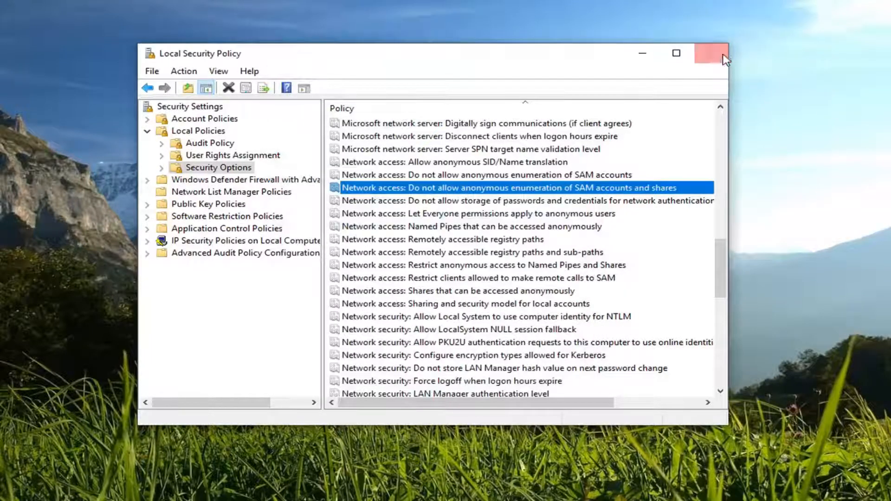
{"action": "left_click", "coordinate": [711, 53]}
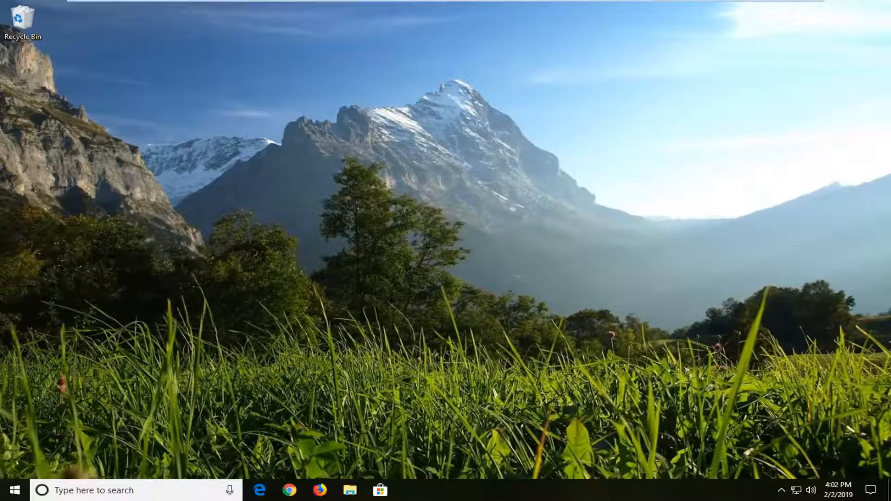
Step: Launch Control Panel by searching 'control' from the Start menu
{"action": "left_click", "coordinate": [16, 489]}
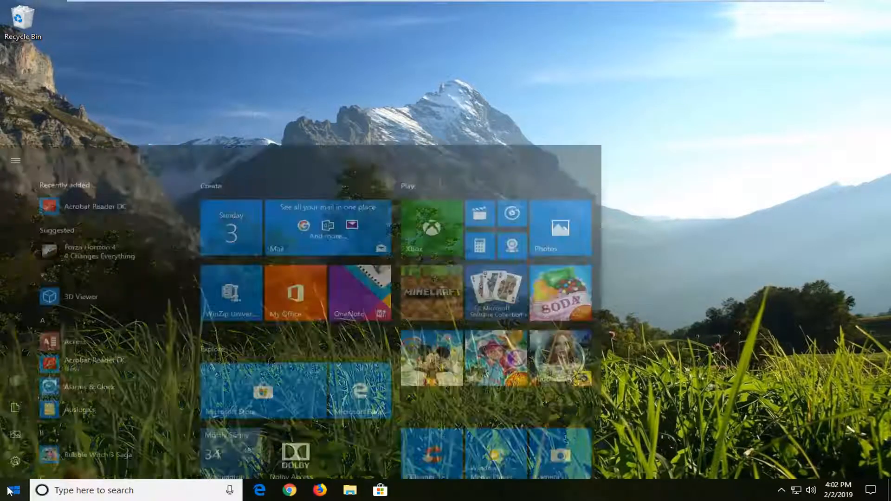
{"action": "type", "text": "control panel"}
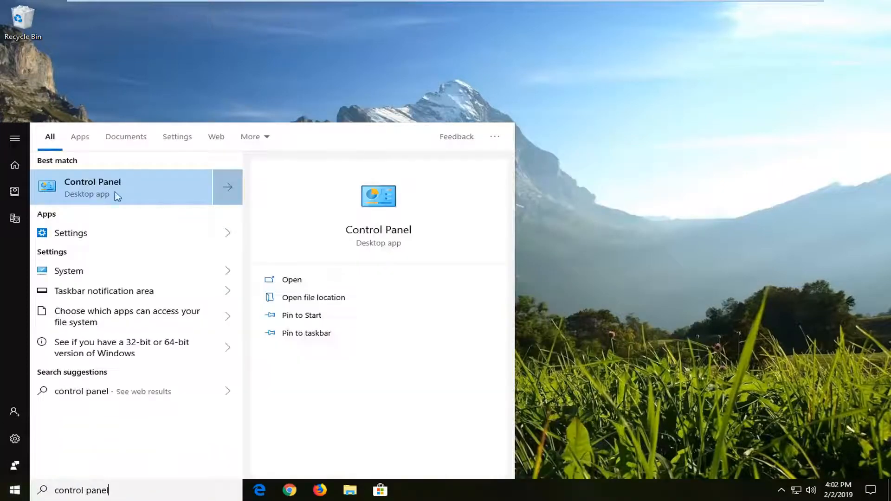
{"action": "left_click", "coordinate": [92, 187]}
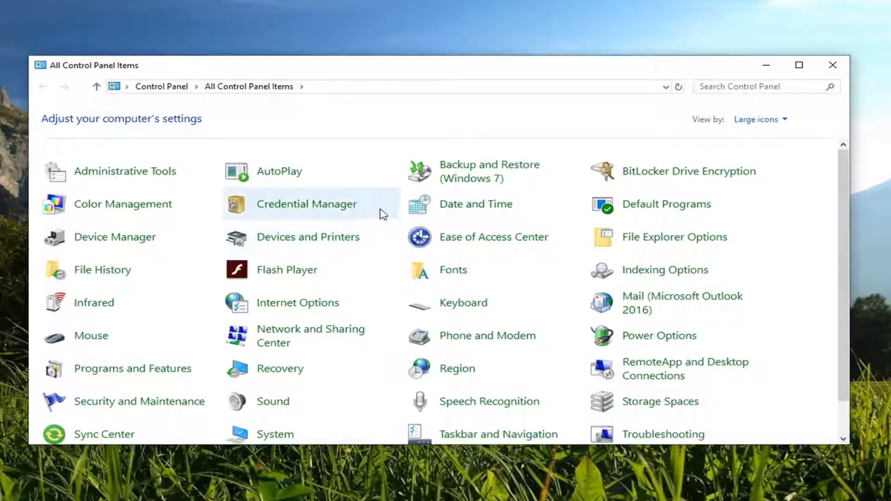
Step: Scroll All Control Panel Items and open User Accounts
{"action": "left_click", "coordinate": [761, 119]}
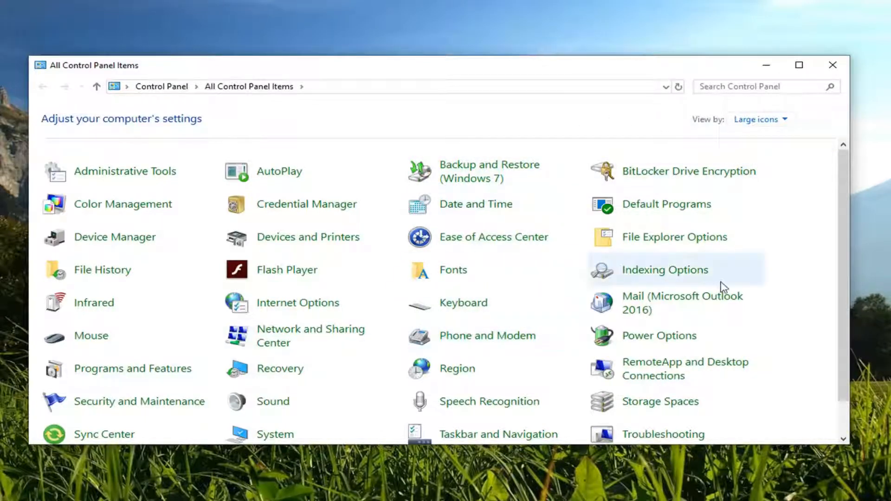
{"action": "scroll", "scroll_direction": "down", "scroll_amount": 3}
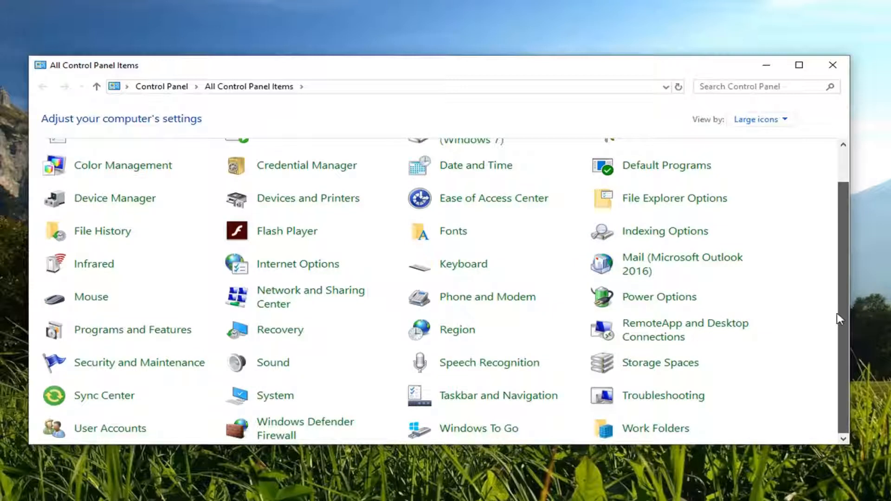
{"action": "mouse_move", "coordinate": [110, 429]}
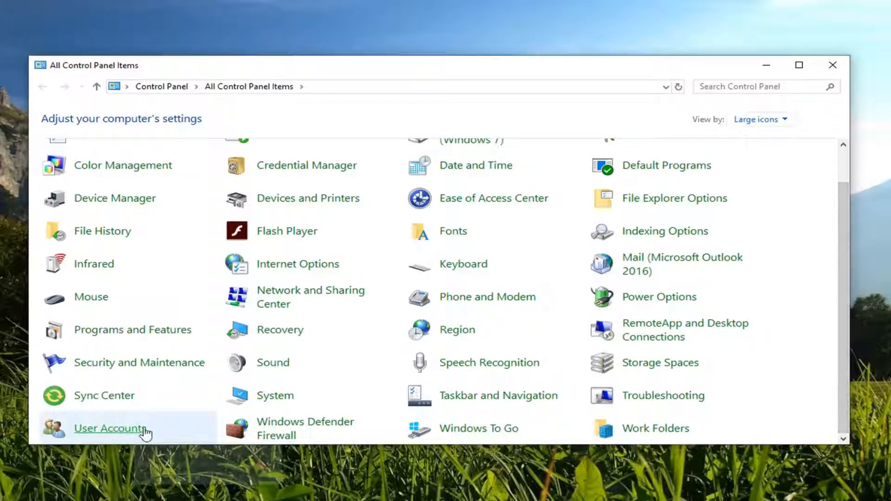
{"action": "left_click", "coordinate": [108, 428]}
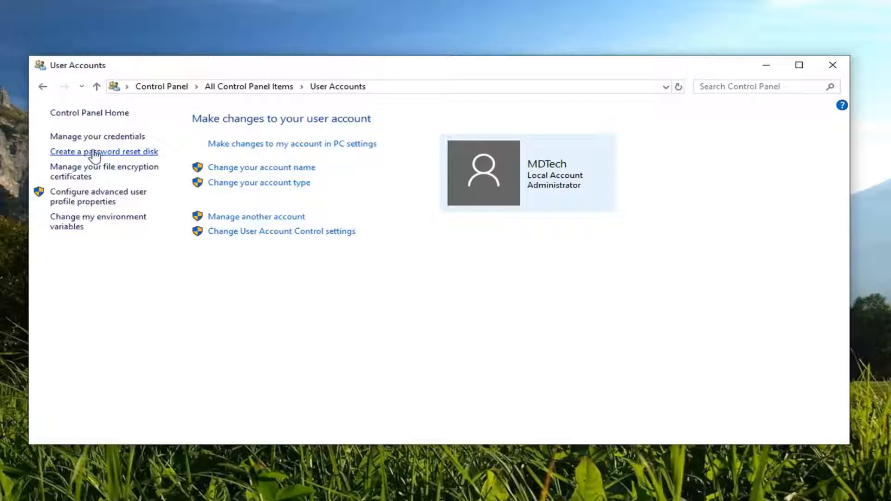
Step: Review saved Windows Credentials in Credential Manager, finding none, then close it
{"action": "left_click", "coordinate": [96, 136]}
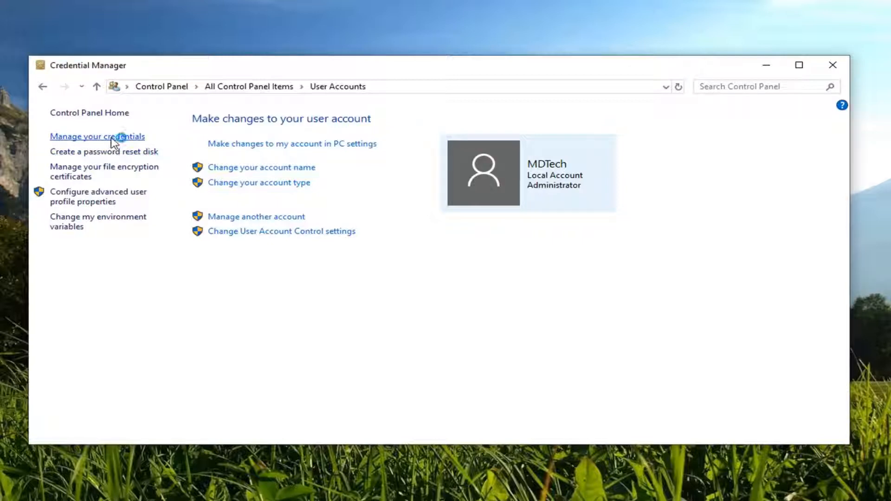
{"action": "left_click", "coordinate": [98, 136]}
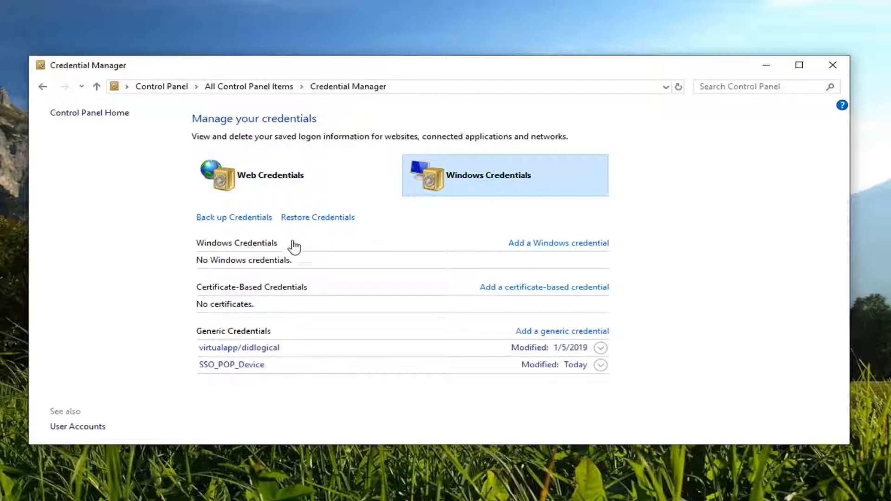
{"action": "mouse_move", "coordinate": [265, 303]}
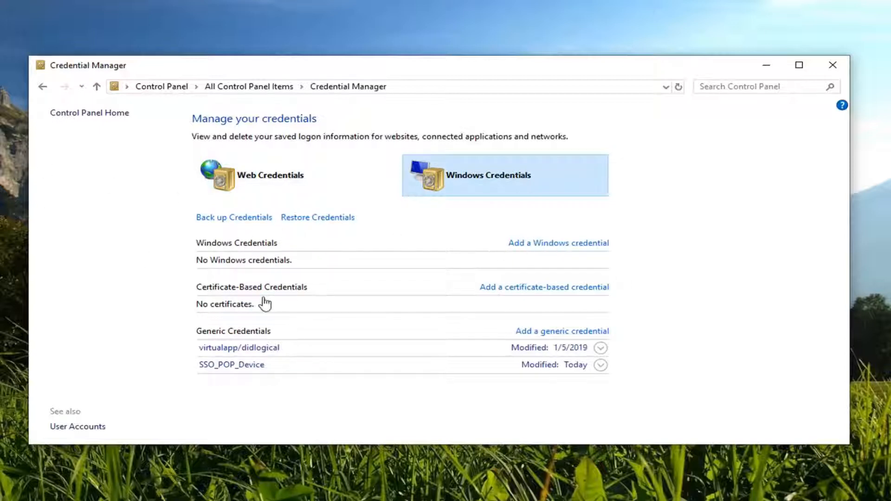
{"action": "mouse_move", "coordinate": [255, 260]}
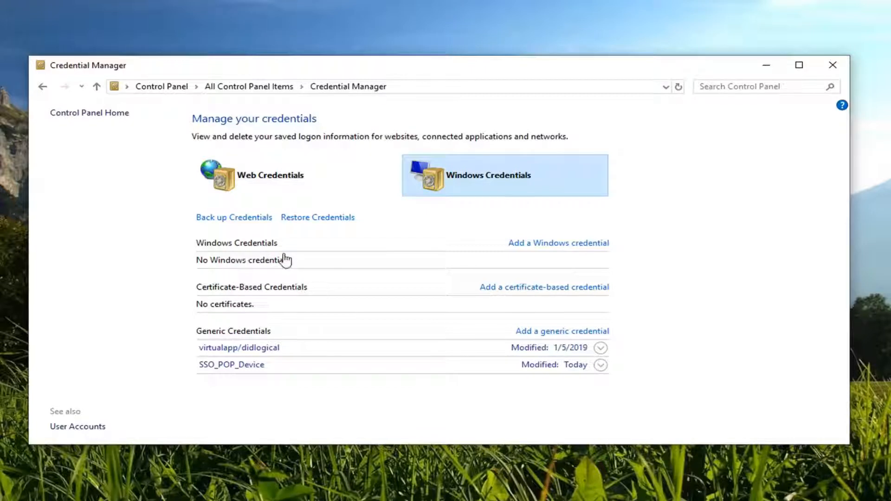
{"action": "mouse_move", "coordinate": [340, 202]}
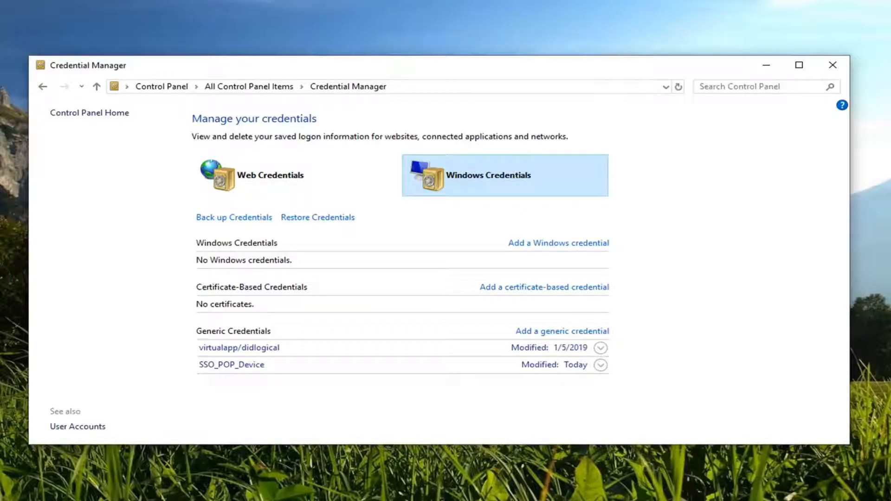
{"action": "mouse_move", "coordinate": [830, 67]}
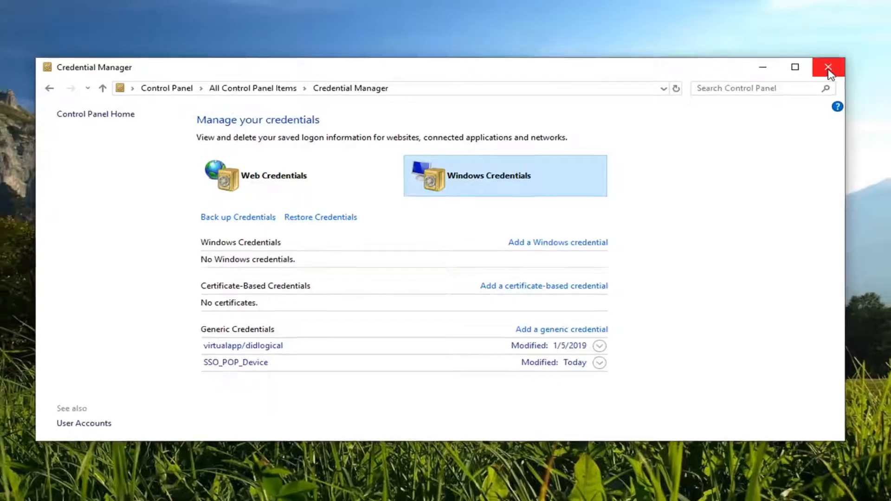
{"action": "left_click", "coordinate": [828, 66]}
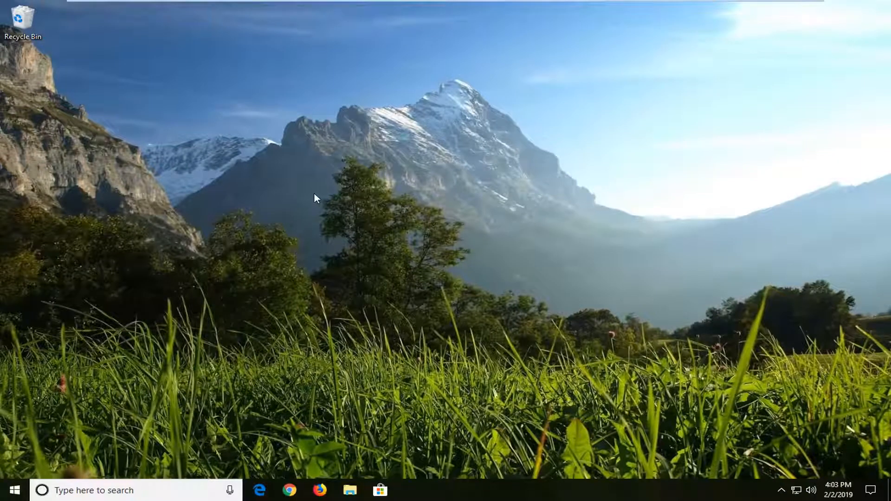